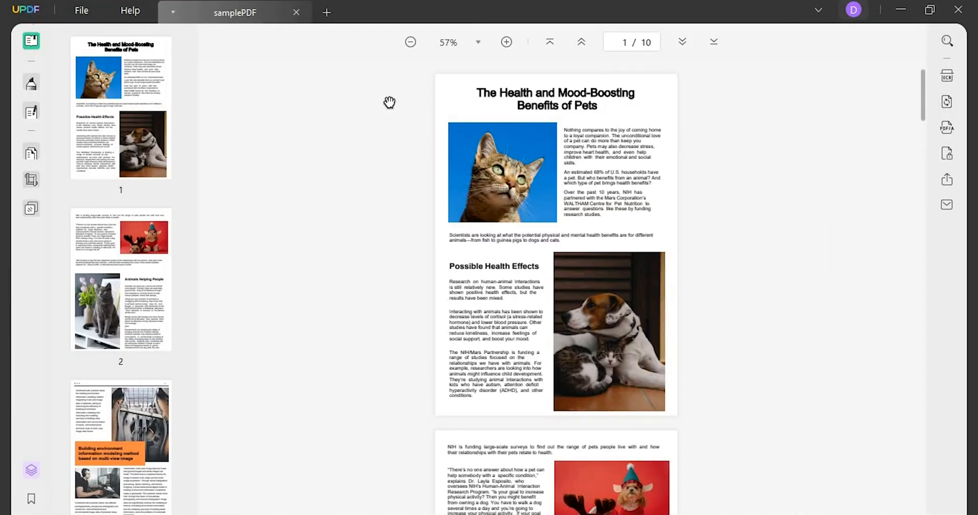
Enter Crop Pages mode so a crop frame appears around page 1.
click(32, 179)
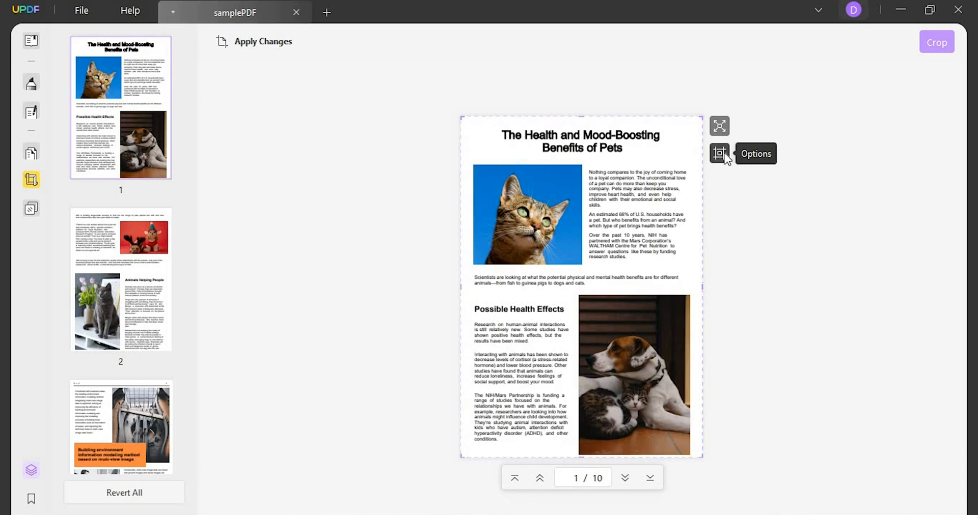
Set crop margins 123, 120, 120, 120 for a 355 × 598 cropped area.
click(719, 154)
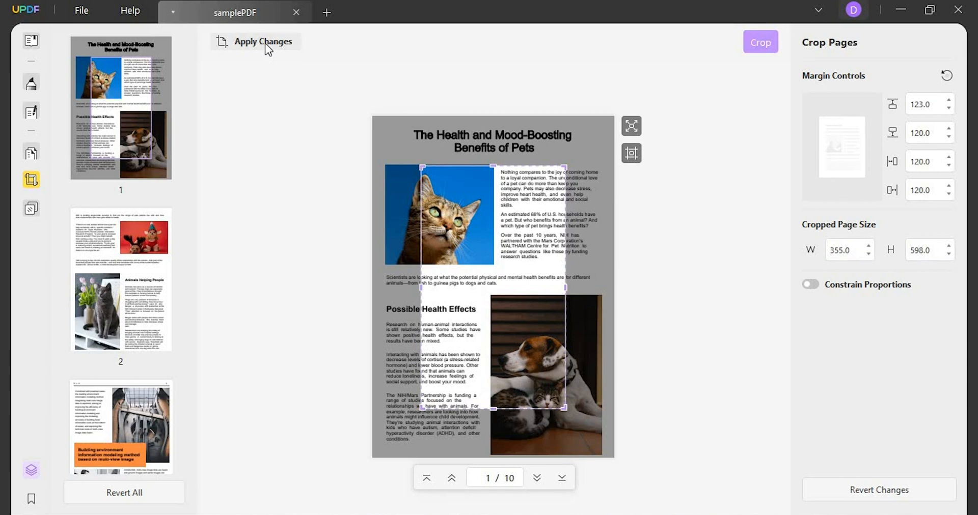
Crop pages 1–10 to the custom margins, then return to Crop Pages mode.
click(256, 41)
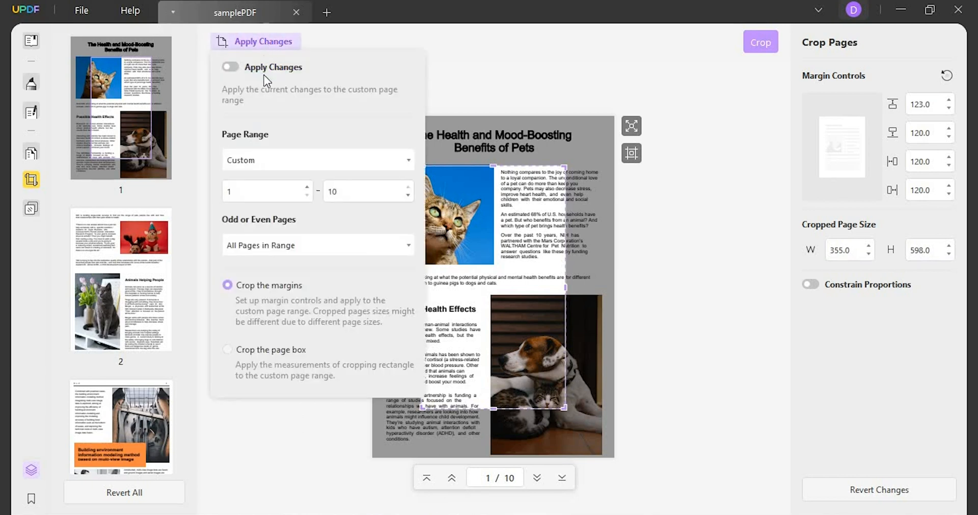
click(317, 160)
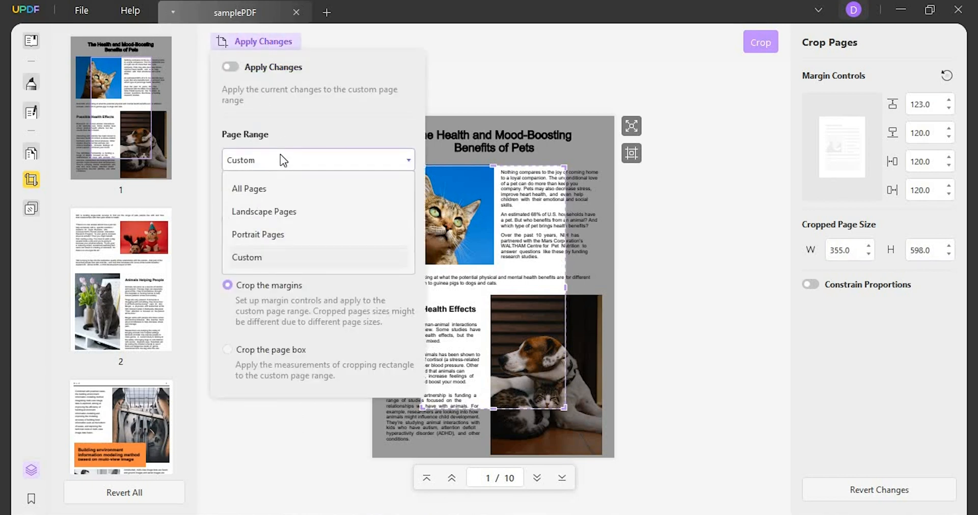
mouse_move(281, 212)
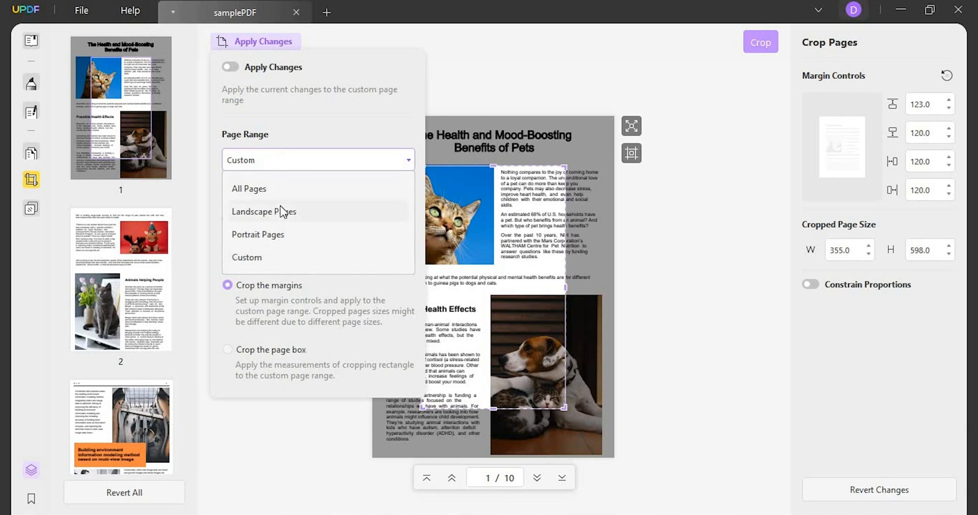
mouse_move(312, 147)
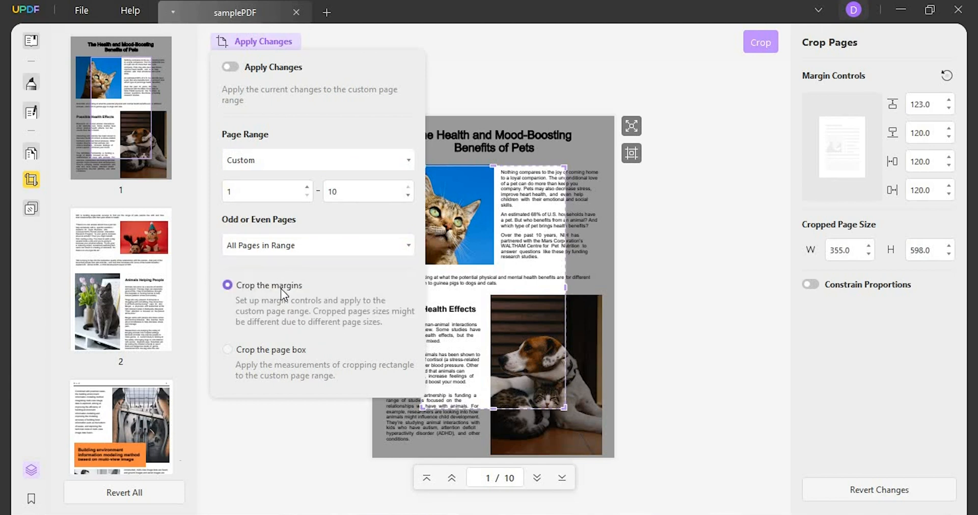
mouse_move(236, 92)
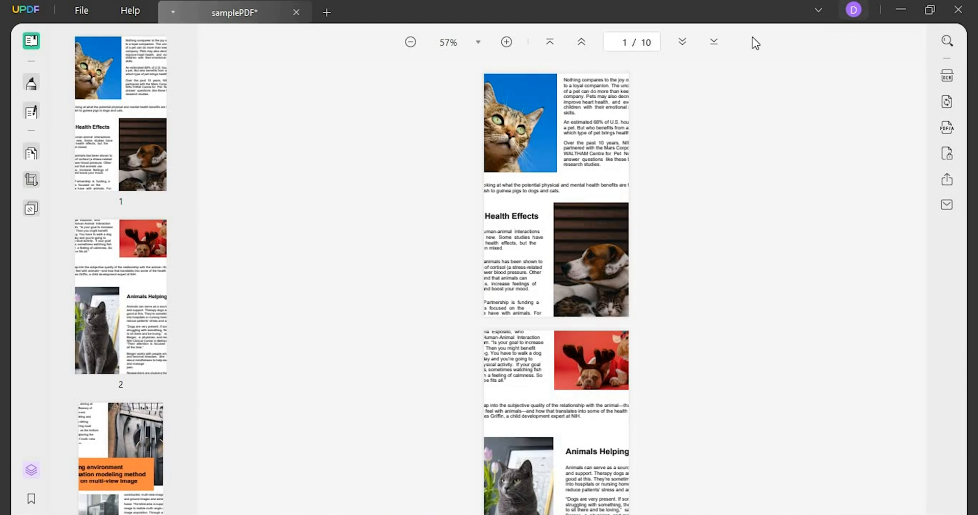
mouse_move(31, 180)
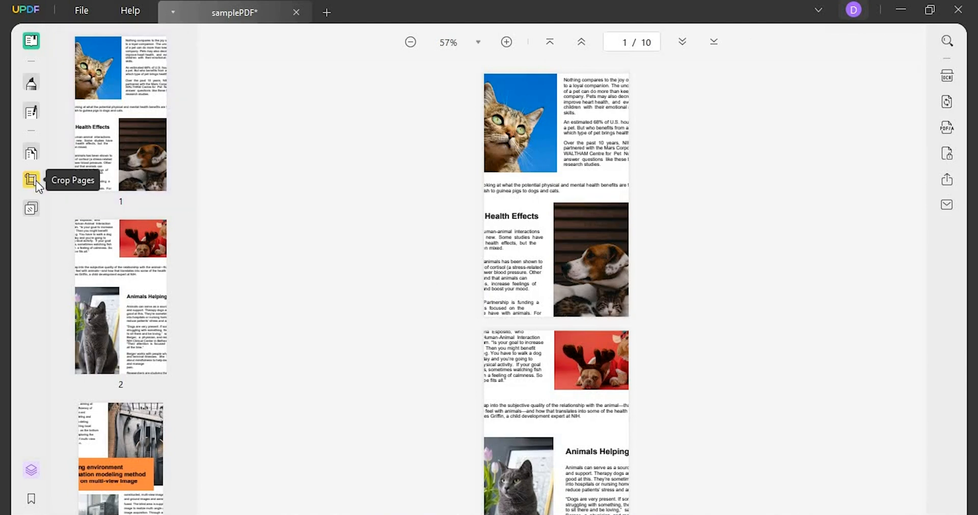
click(30, 180)
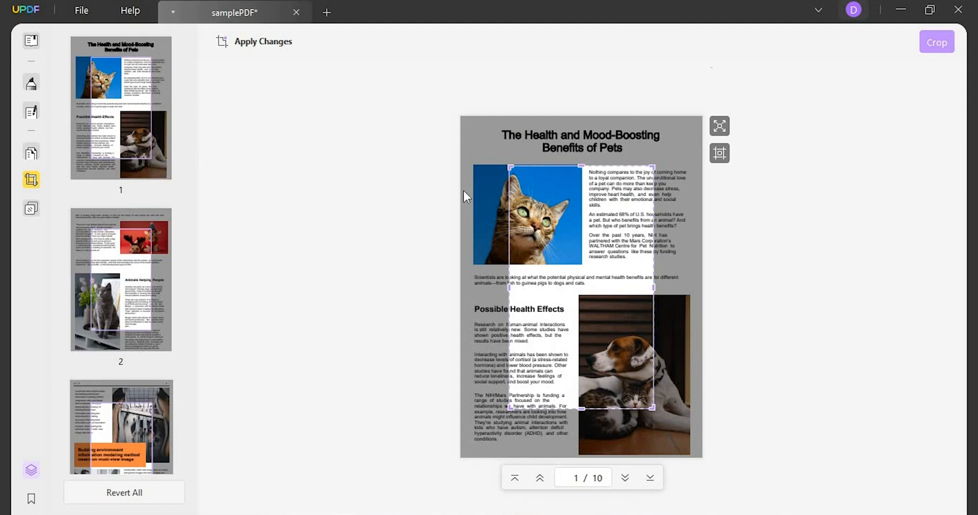
mouse_move(719, 126)
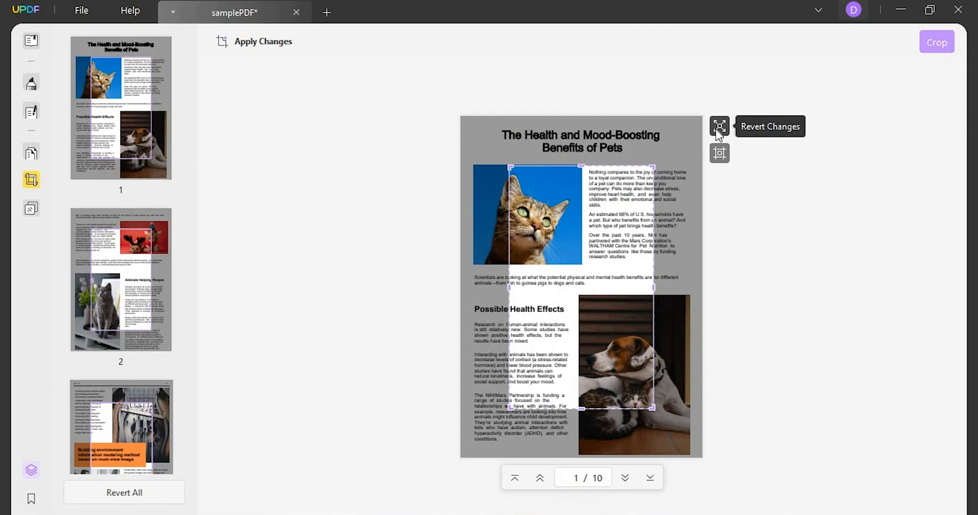